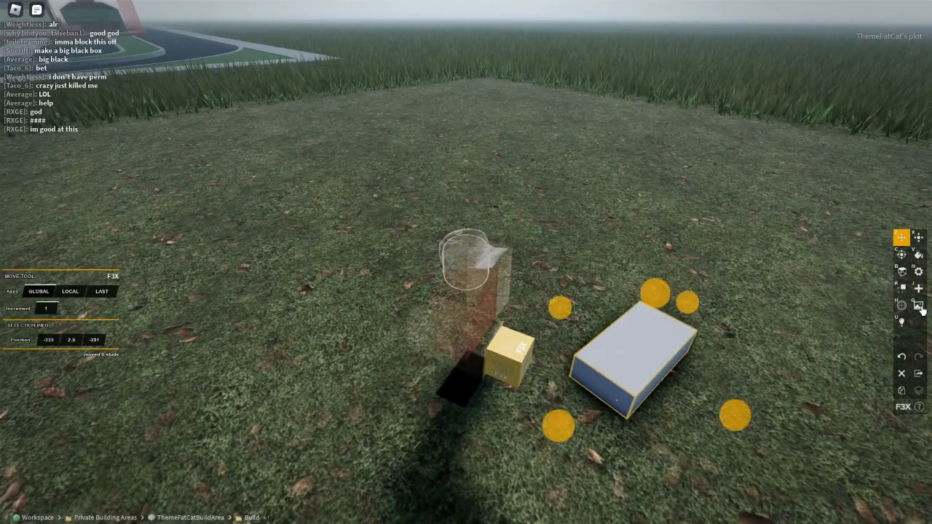
Add the purple F3X texture image to the selected small cube.
click(901, 306)
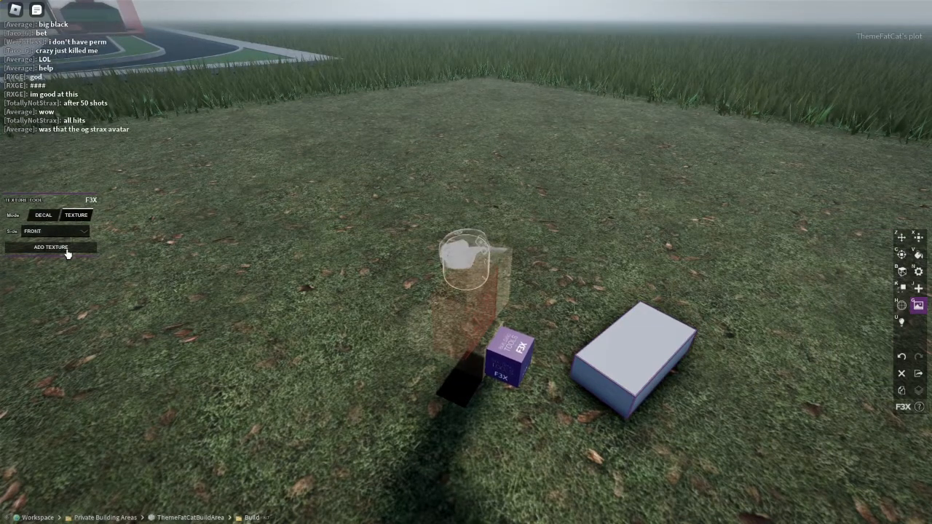
click(49, 247)
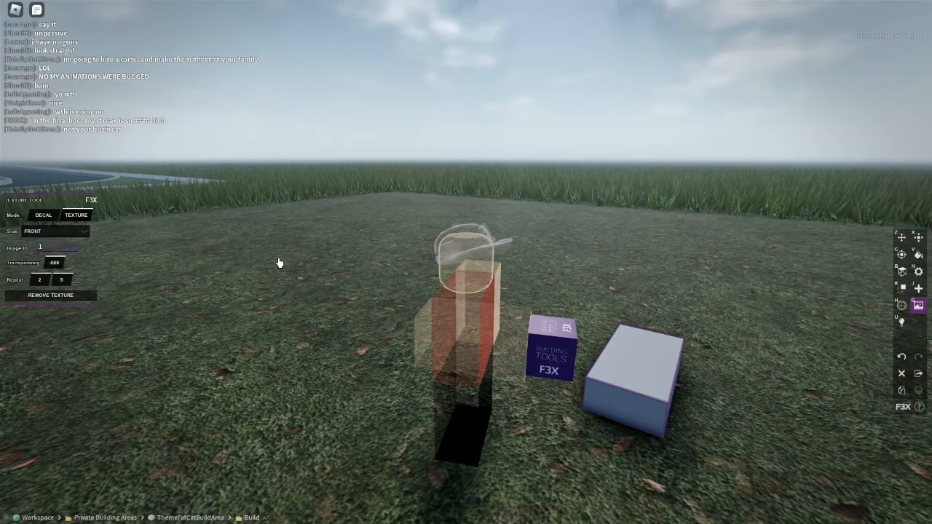
mouse_move(902, 250)
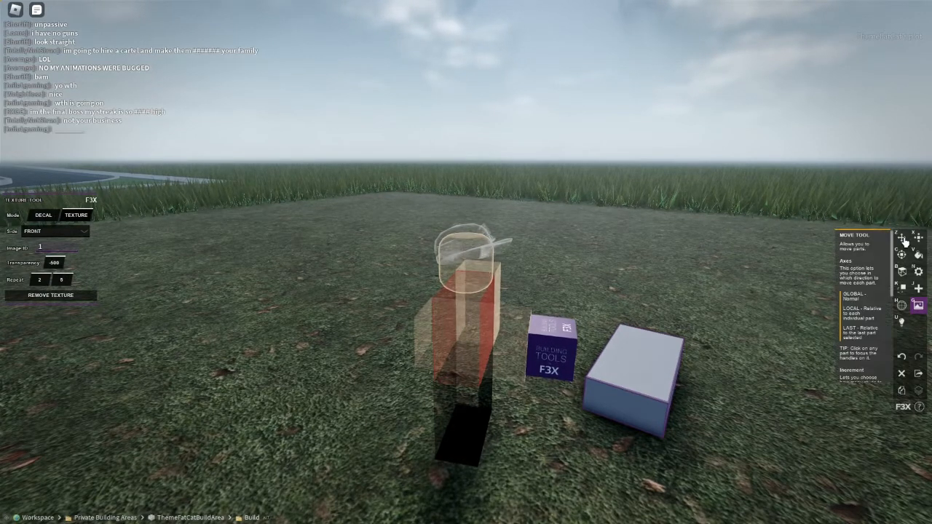
Create a new part and shape it into a tall thin upright panel beside the slab.
click(902, 237)
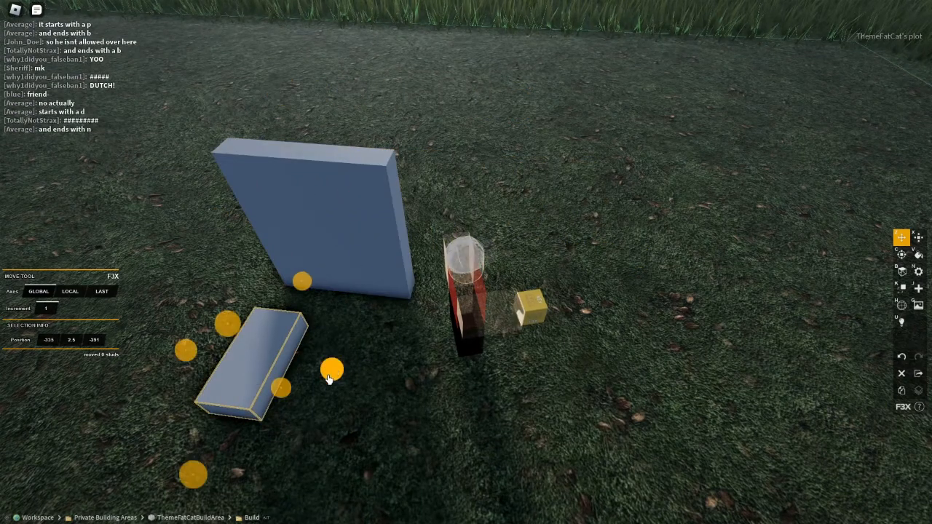
Drag the duplicated flat slab into place on the ground in front of the panel.
drag(332, 370, 545, 396)
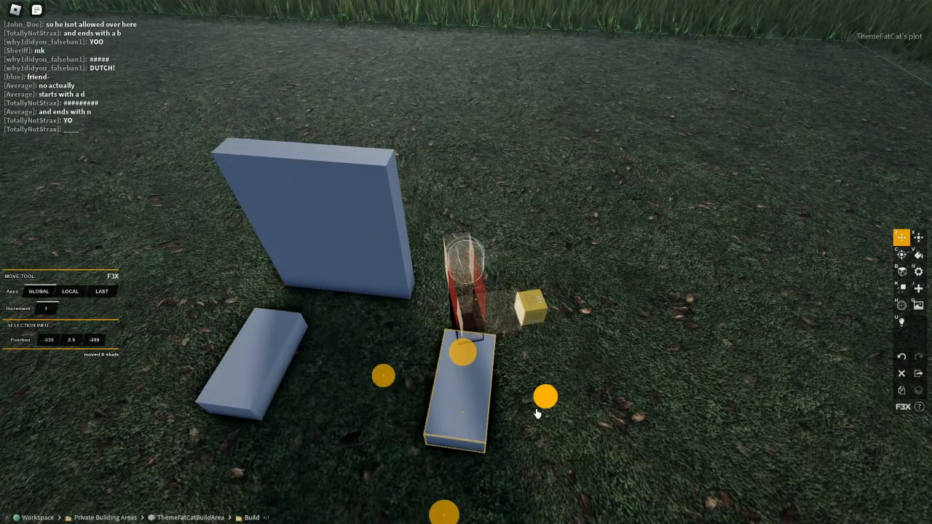
click(917, 306)
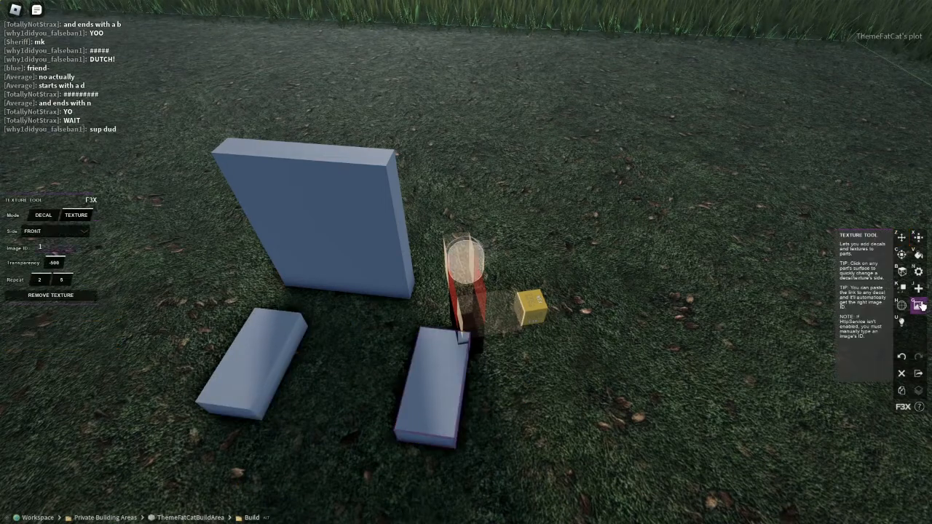
click(901, 238)
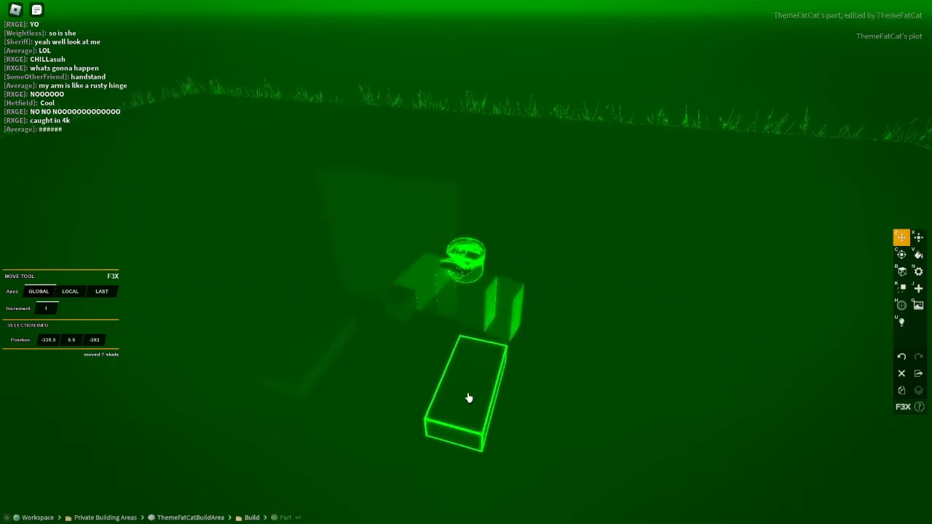
Apply the texture image to the front floor slab and wire it, creating one connection.
click(918, 305)
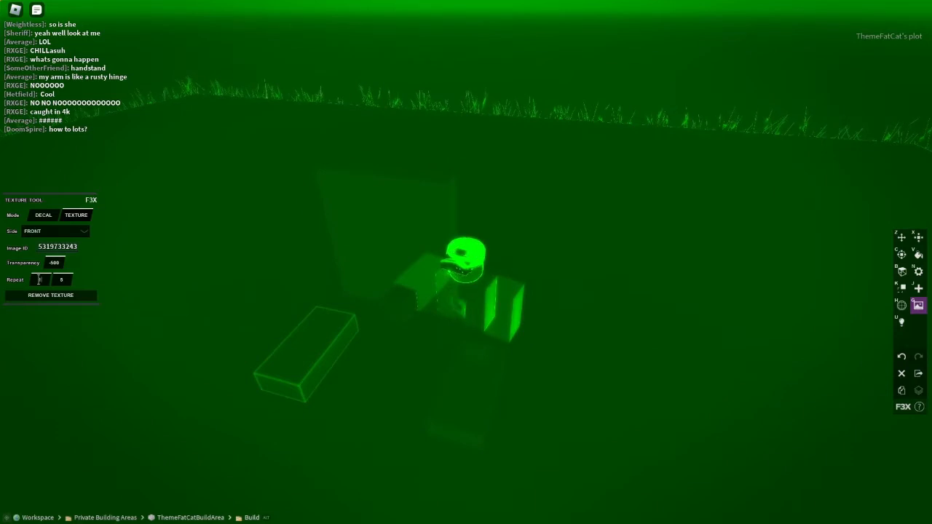
click(453, 388)
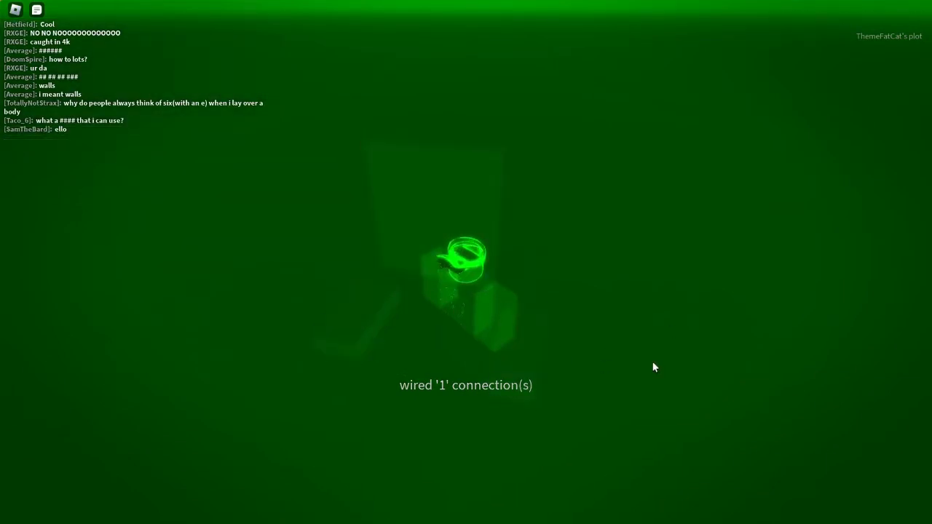
mouse_move(529, 335)
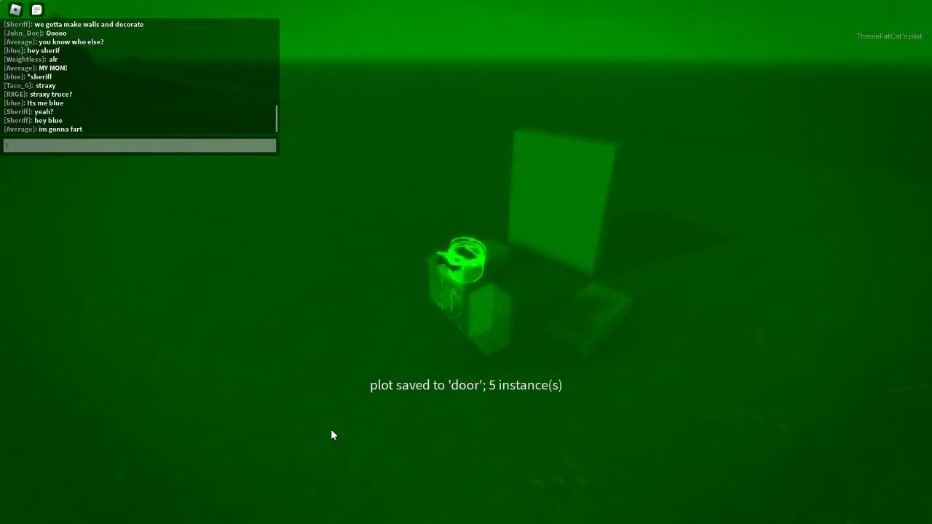
text(llp)
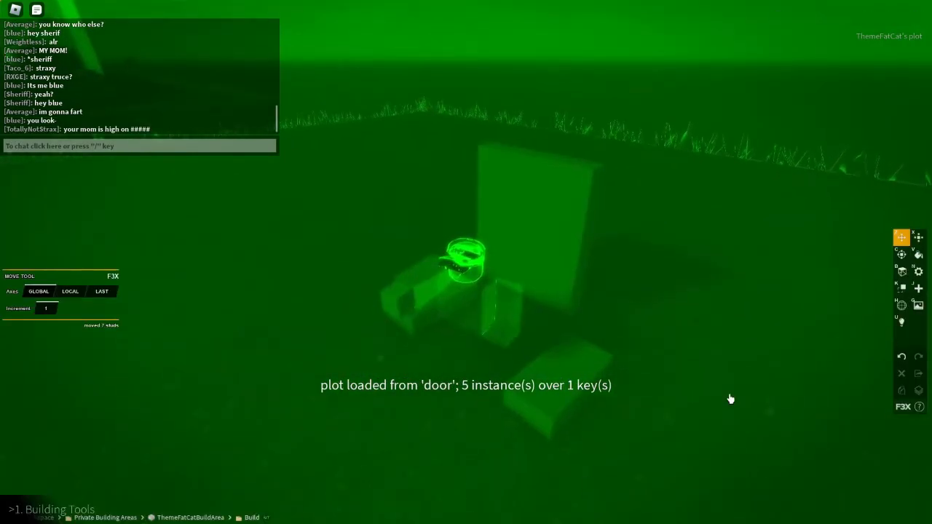
click(436, 299)
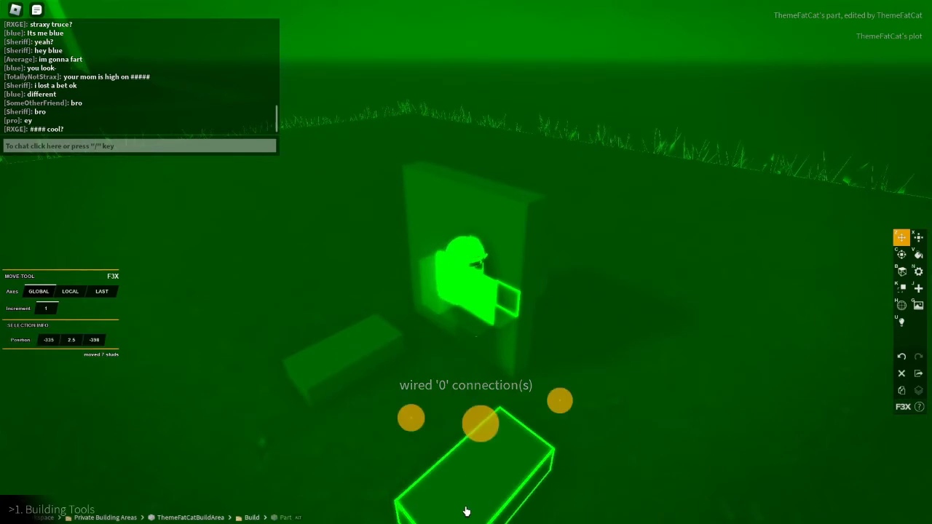
click(917, 305)
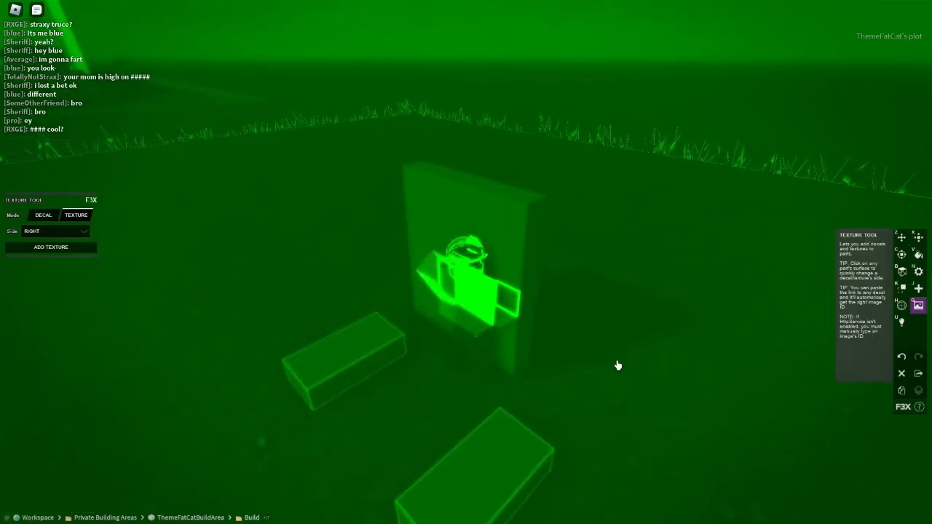
click(56, 230)
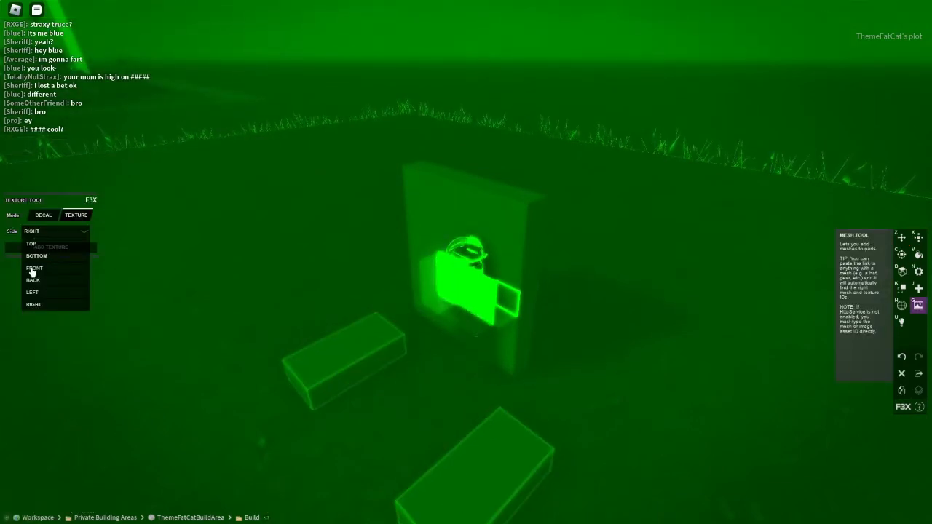
click(35, 268)
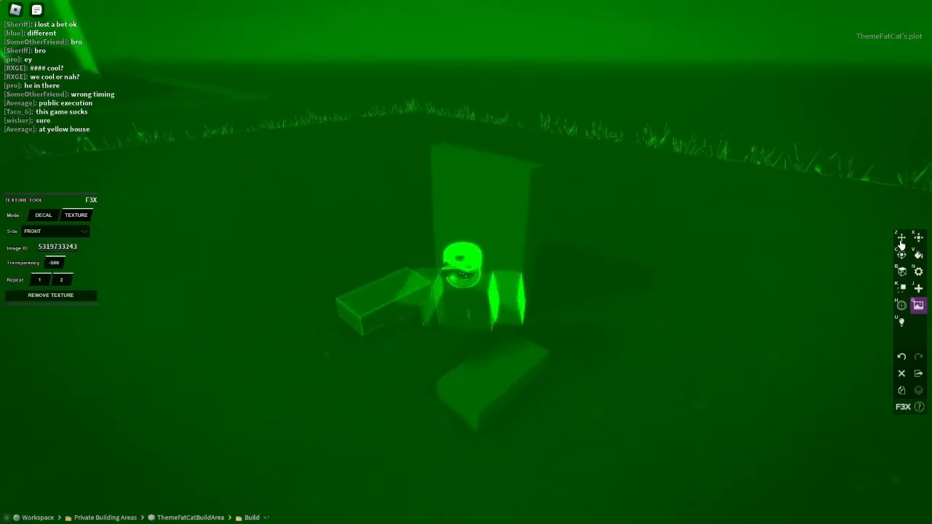
click(902, 238)
text(!ps)
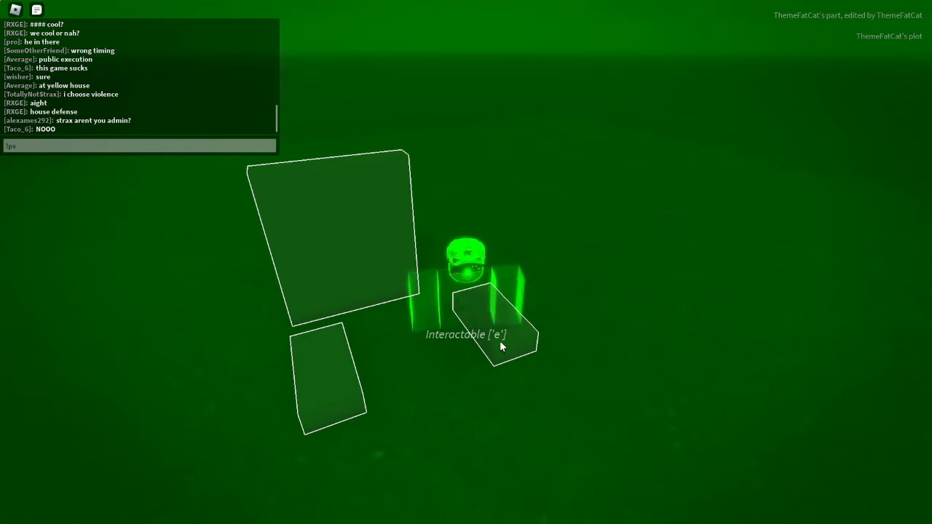
Save the build as plot 'door' via chat, then load it back restoring 7 instances.
key(e)
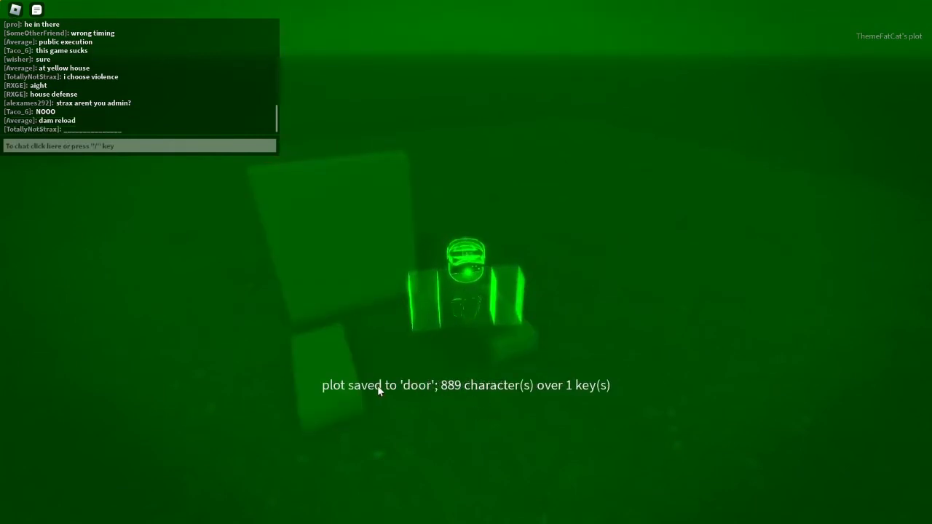
mouse_move(519, 393)
text(!pl)
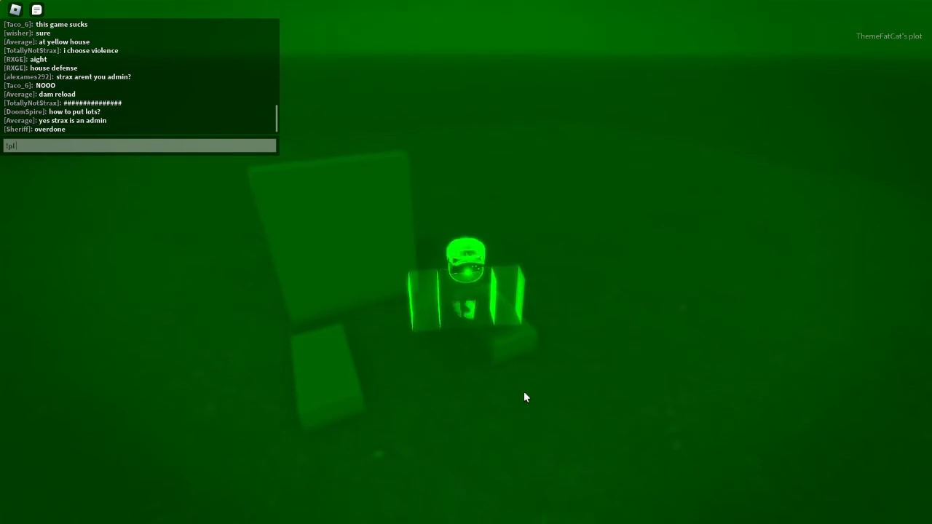
key(Return)
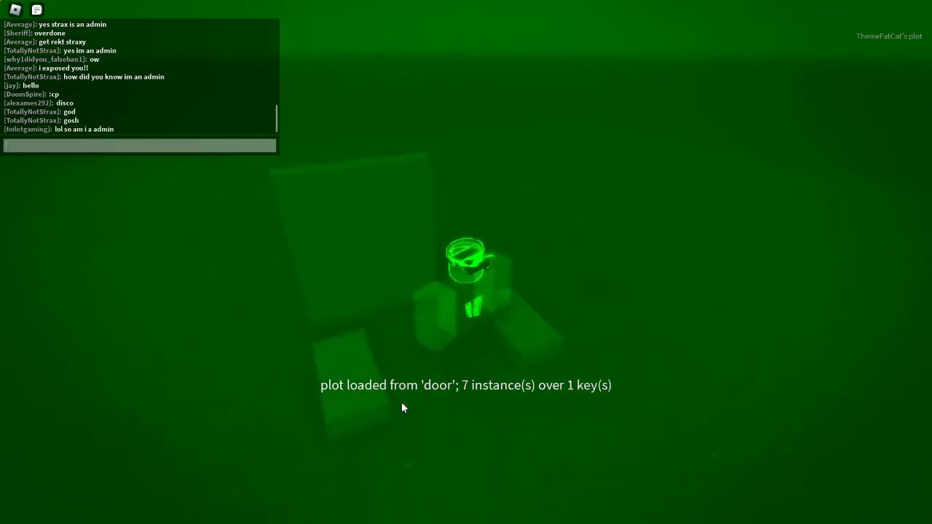
text([pt)
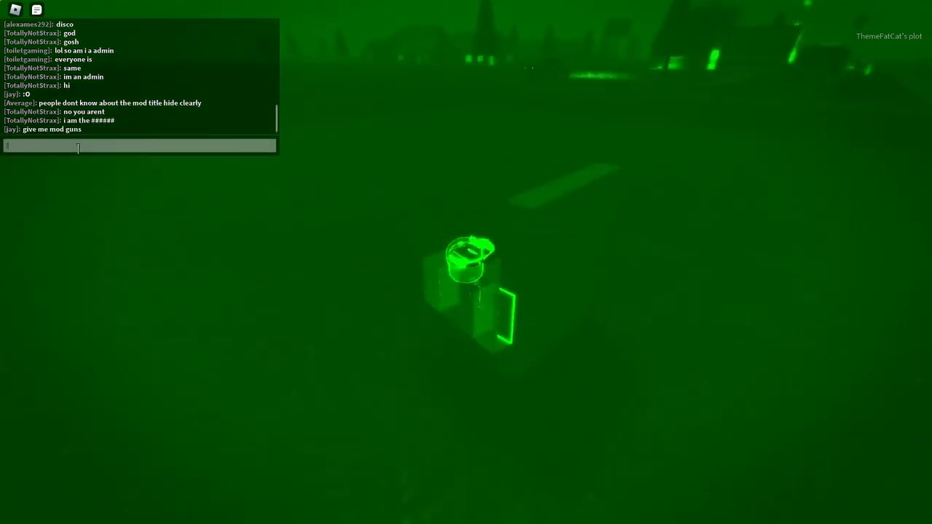
After a nameless save is rejected, resend the save as '/ps d' with a plot name.
text(svp)
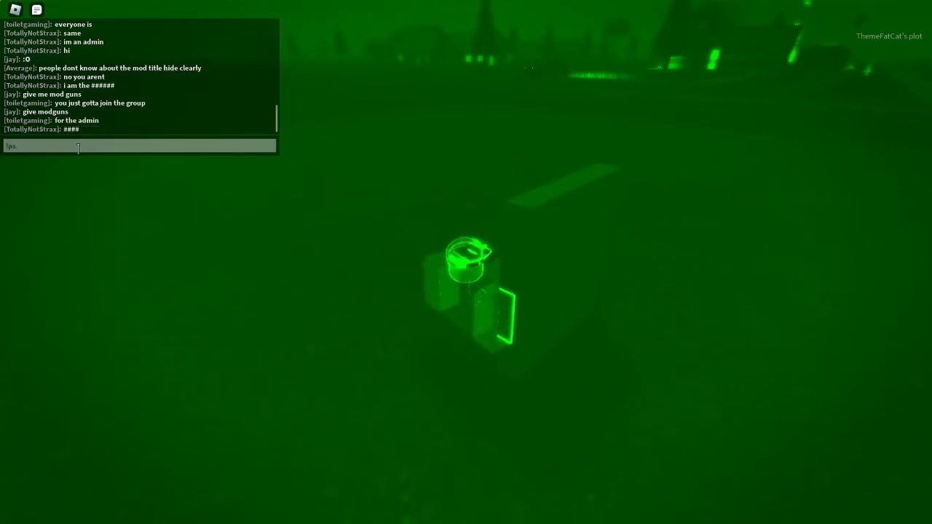
key(Return)
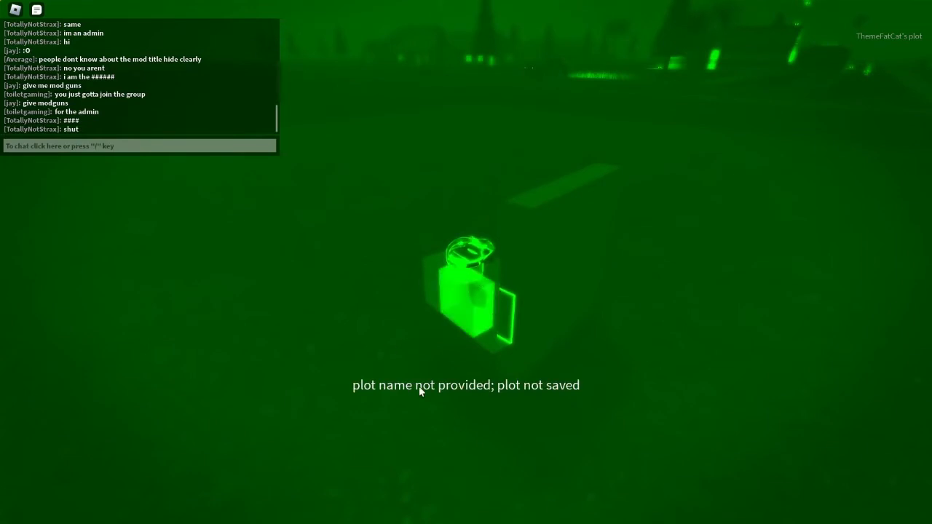
click(139, 146)
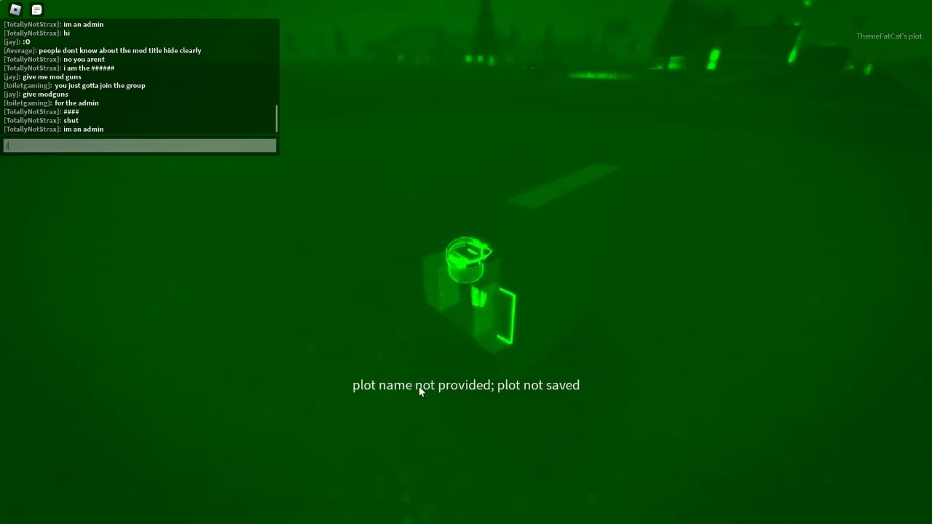
text(/ps d)
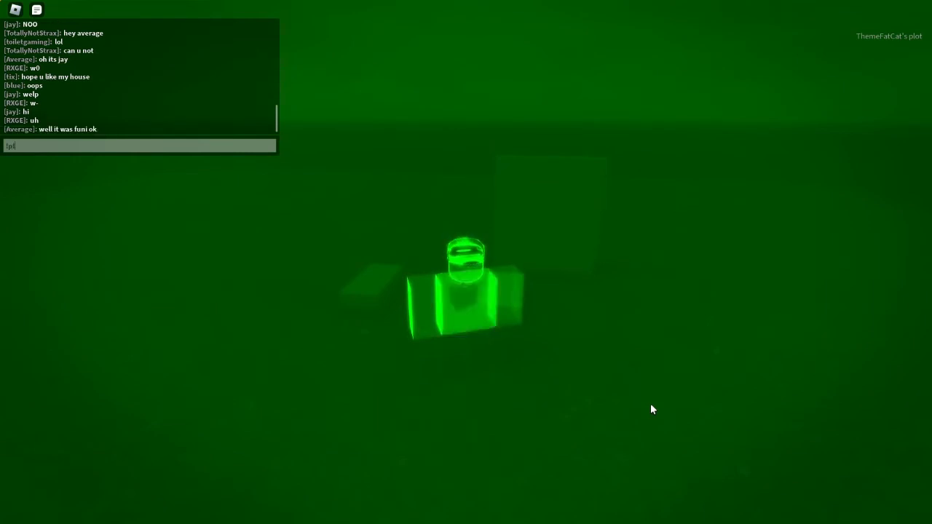
key(Return)
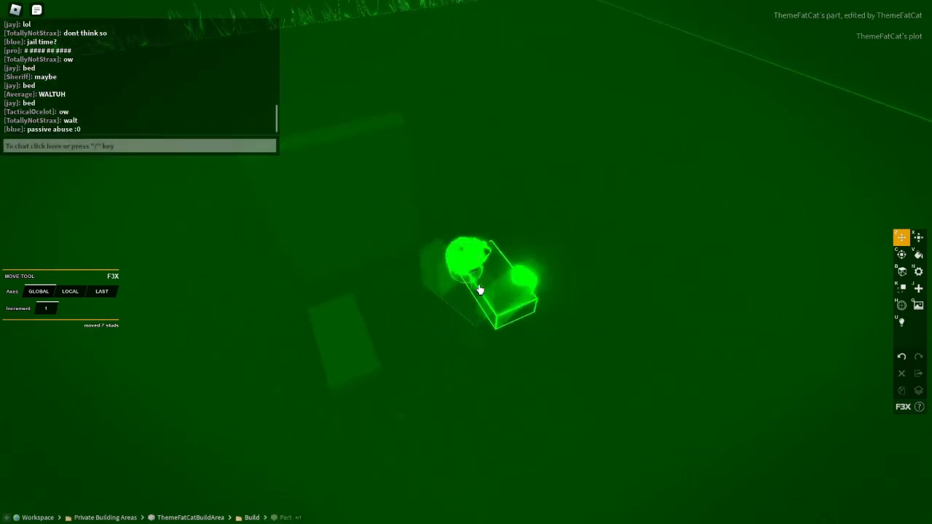
click(901, 236)
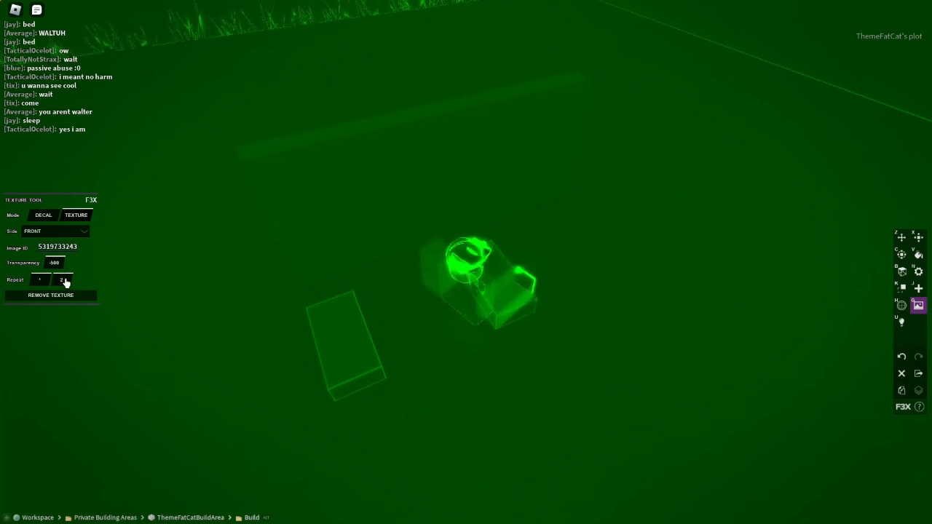
click(61, 280)
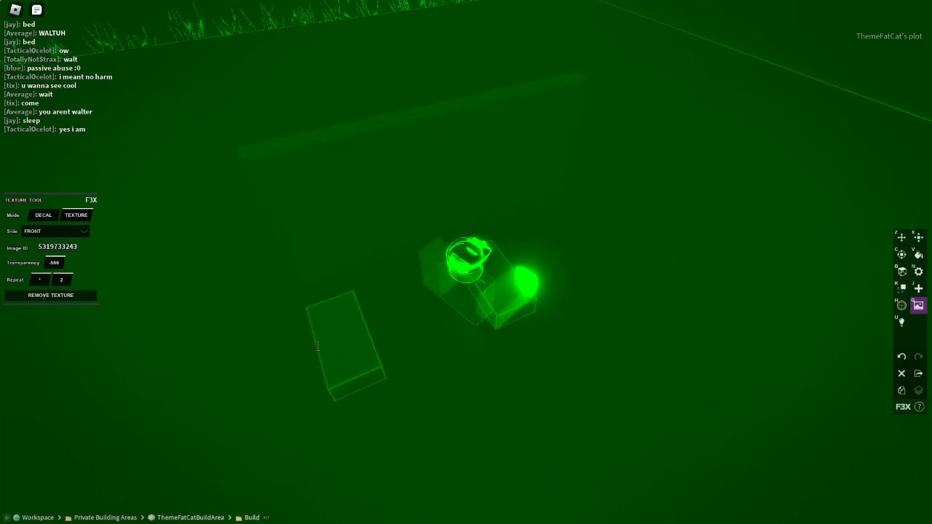